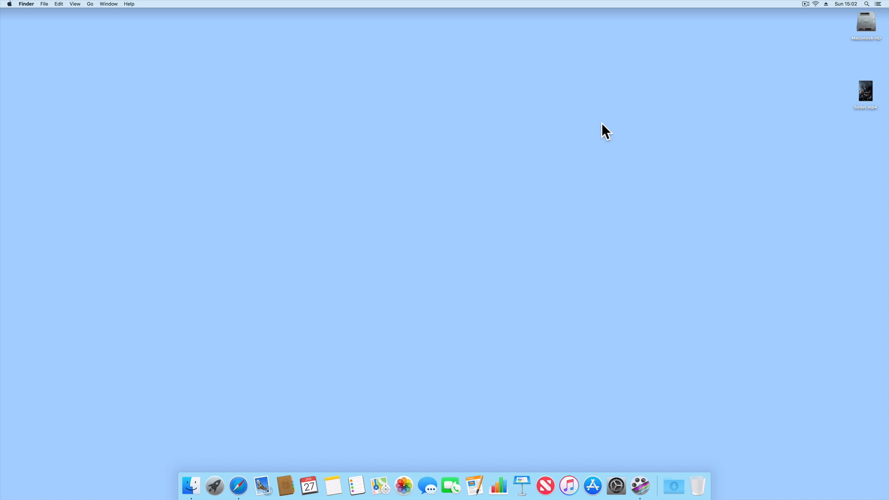
pyautogui.moveTo(785, 145)
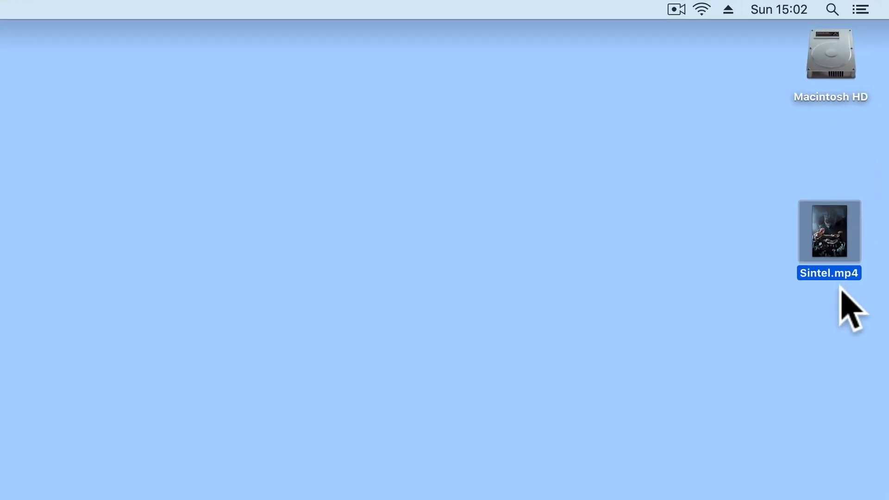
# Type the Sintel video's .mp4 file name
pyautogui.write('Si')
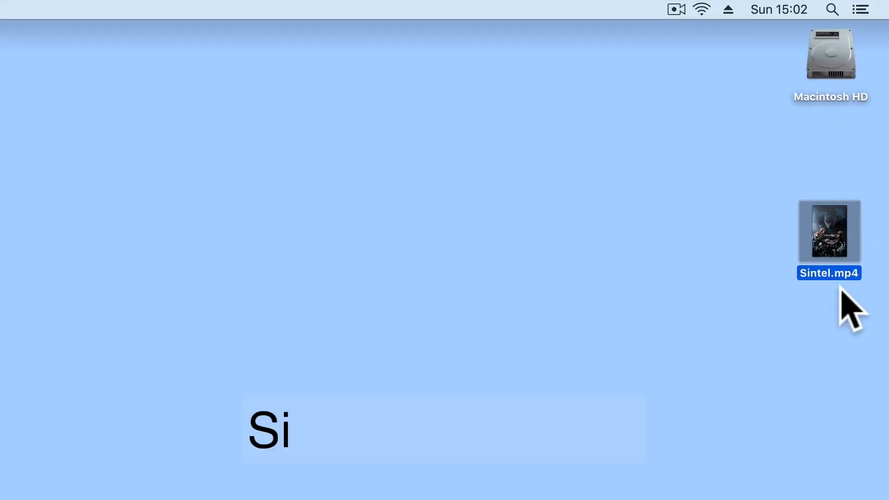
pyautogui.write('nte')
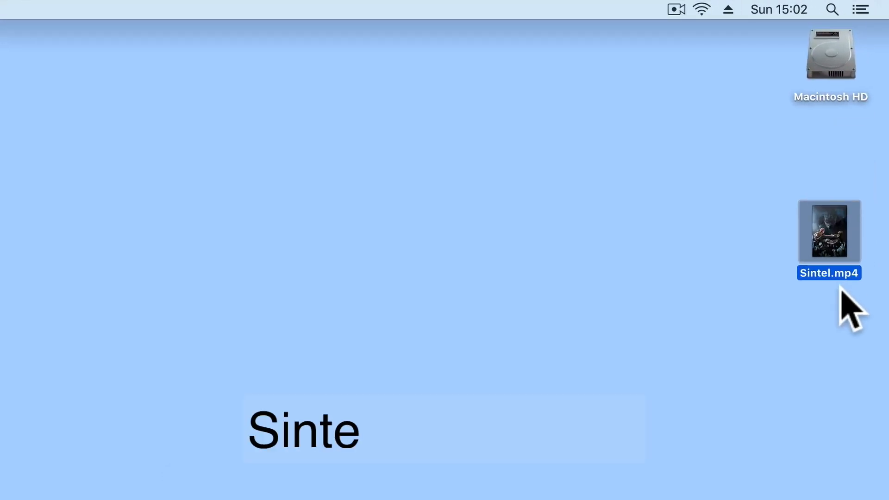
pyautogui.write('l')
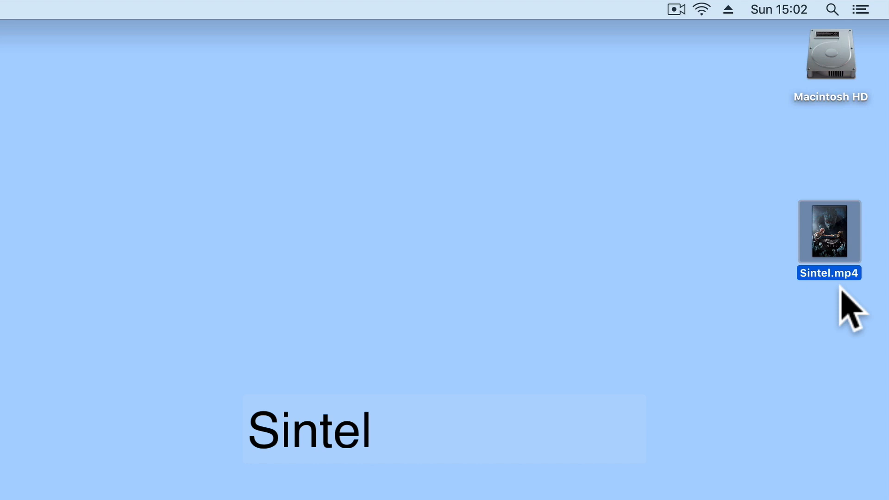
pyautogui.write('(')
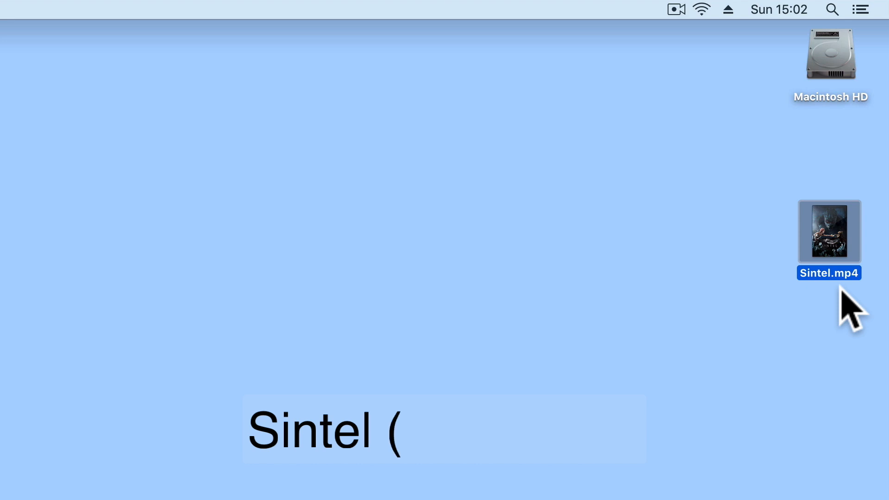
pyautogui.write('2')
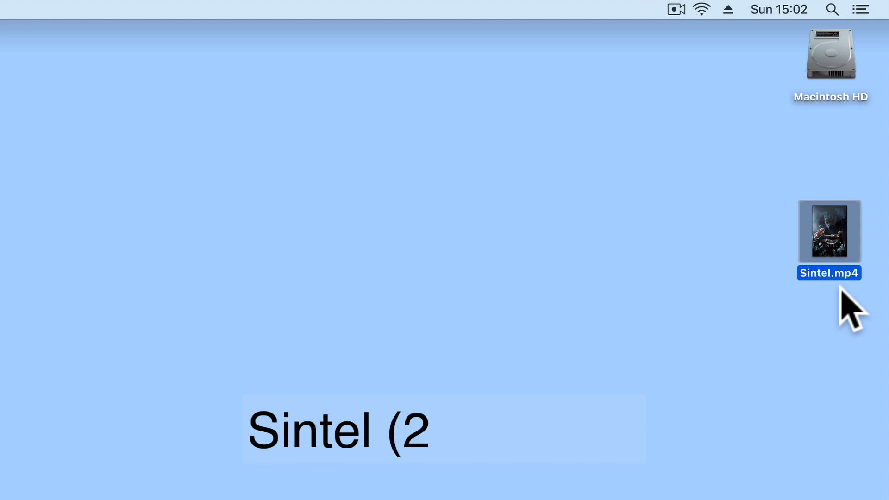
pyautogui.write('010')
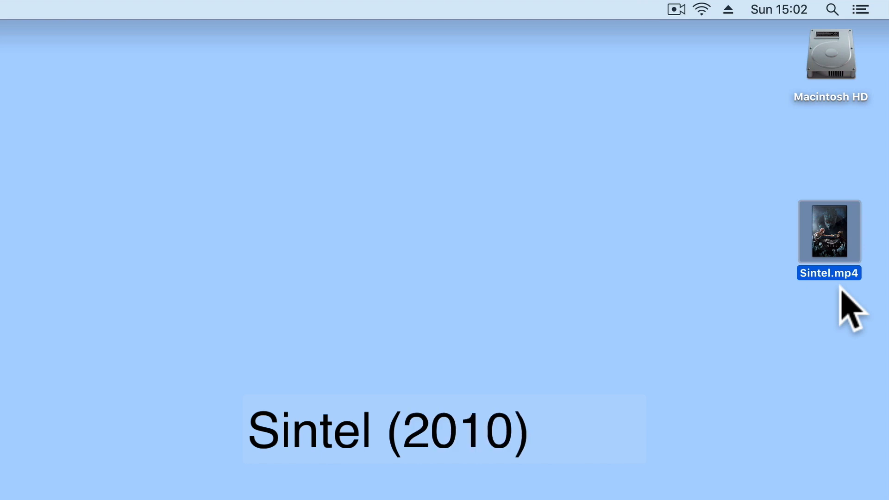
pyautogui.write('.m')
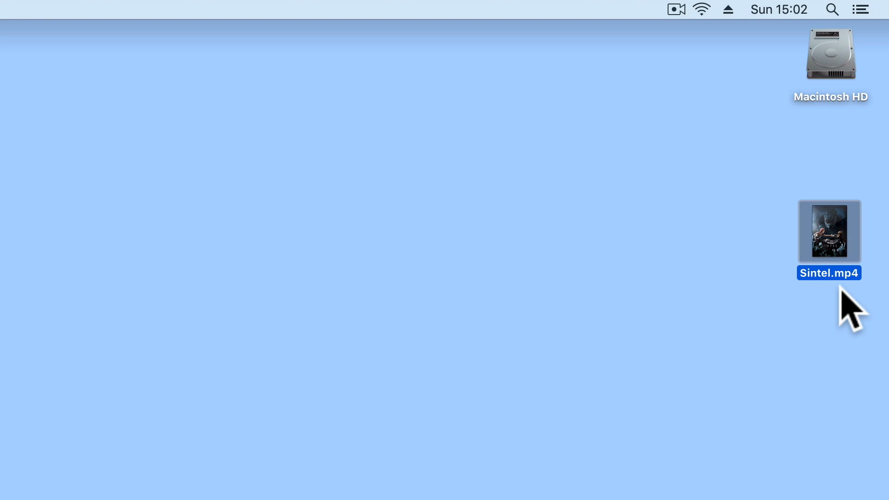
pyautogui.write('Titans.')
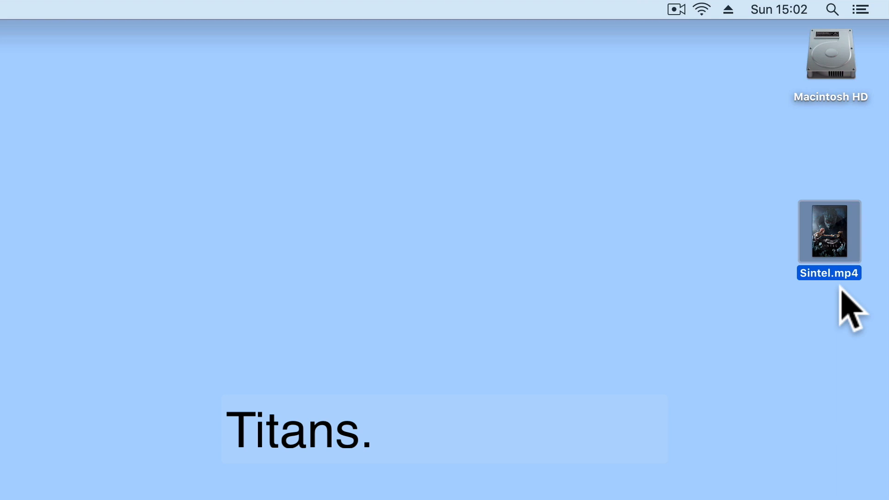
pyautogui.write('s01')
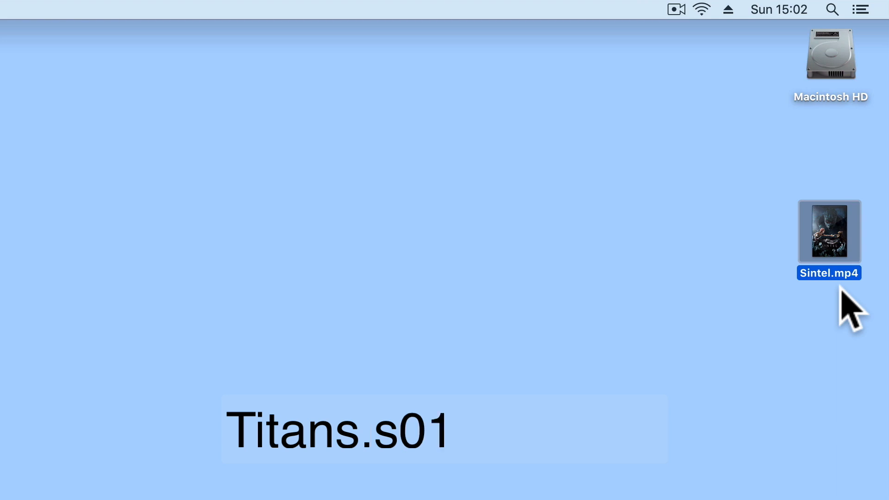
pyautogui.write('.e01')
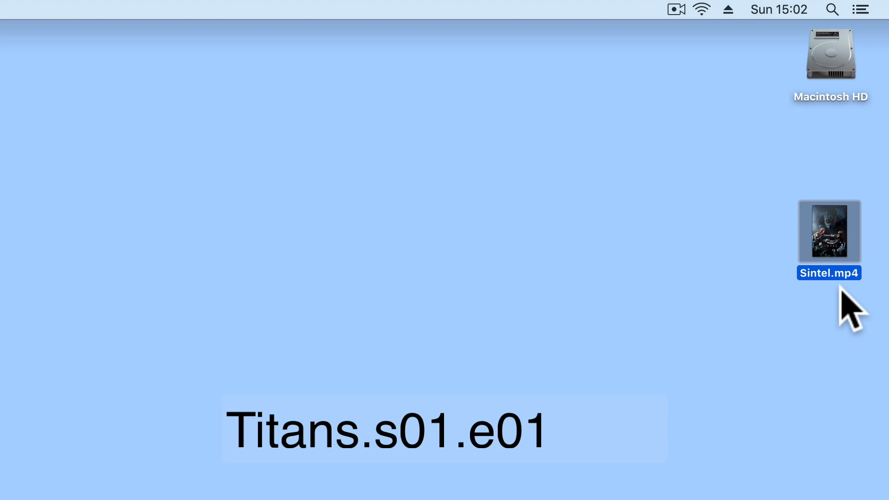
pyautogui.write('.')
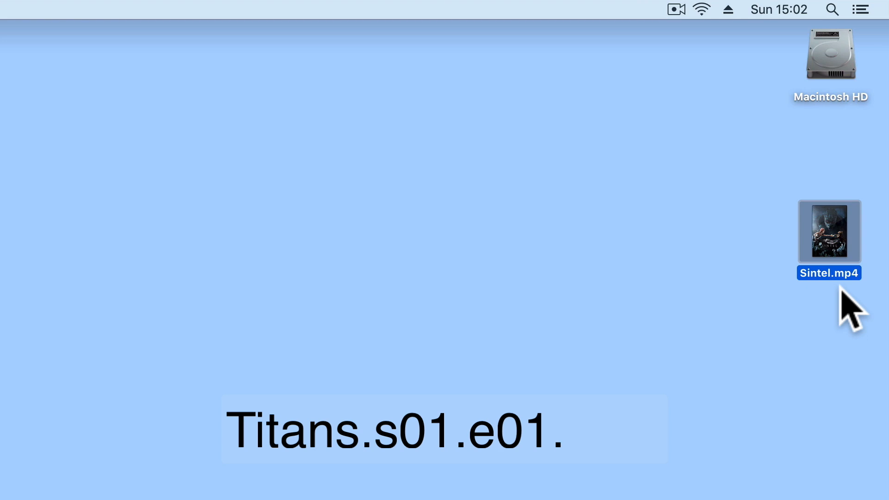
pyautogui.write('mp4')
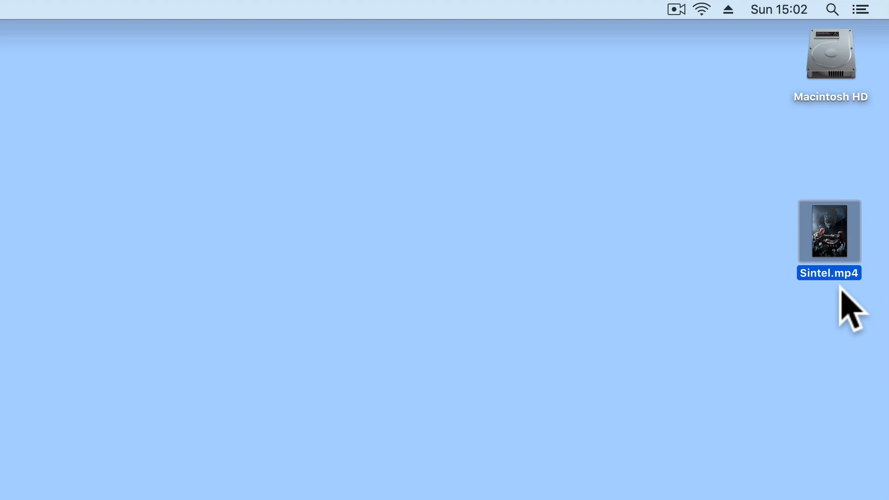
# Connect to DS413 as a registered user, confirm Sintel.mp4 is in video, and close the window
pyautogui.doubleClick(851, 43)
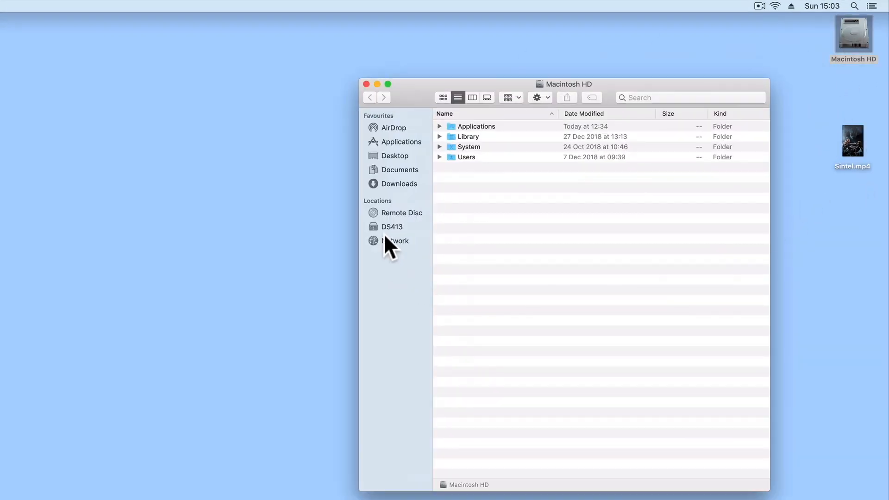
pyautogui.click(391, 227)
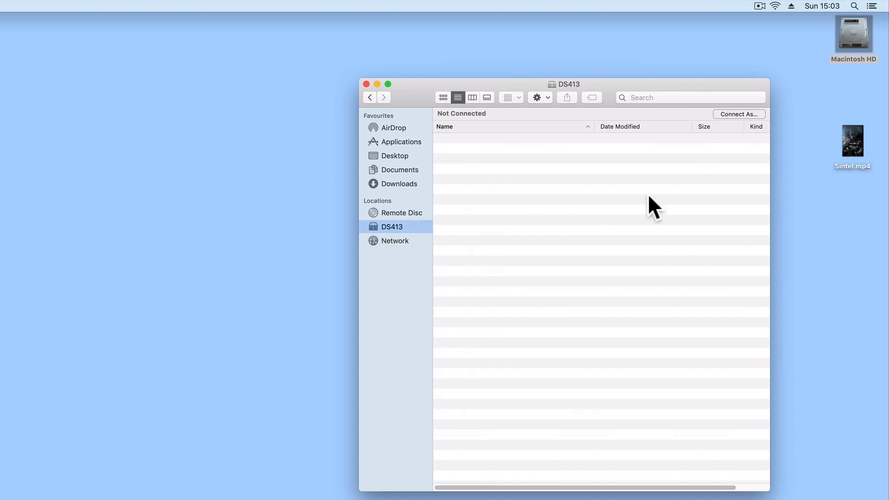
pyautogui.click(739, 114)
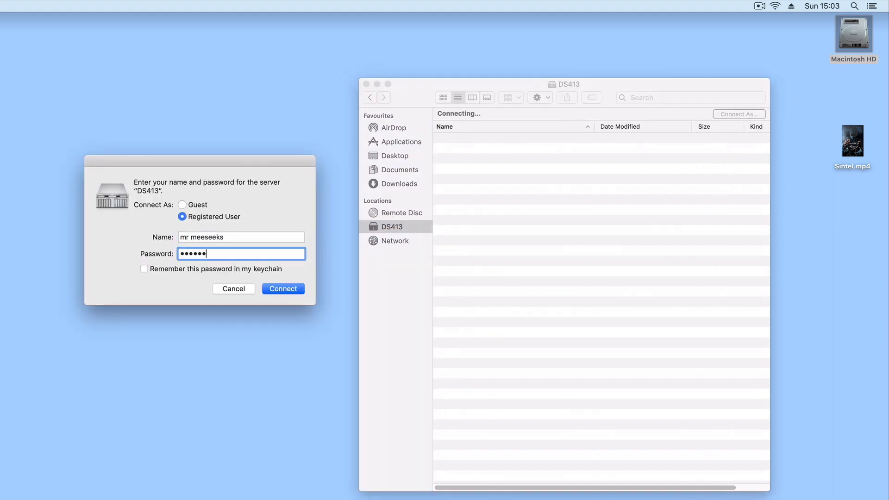
pyautogui.click(282, 288)
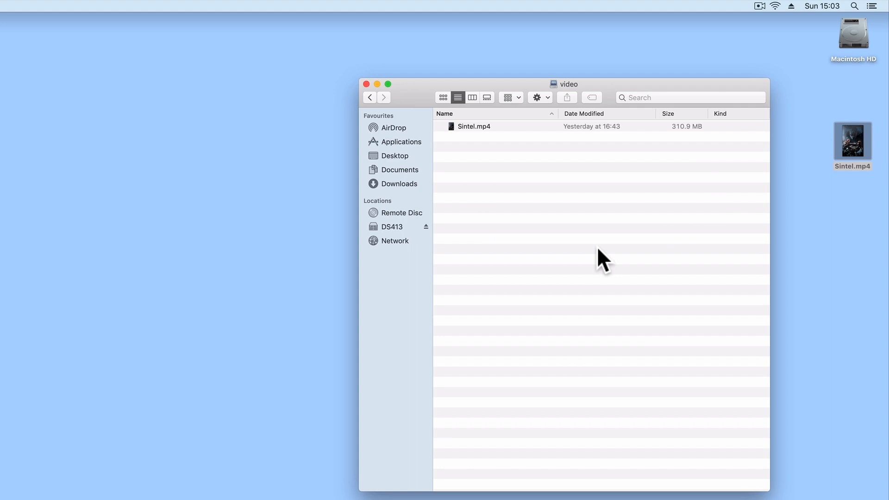
pyautogui.click(366, 84)
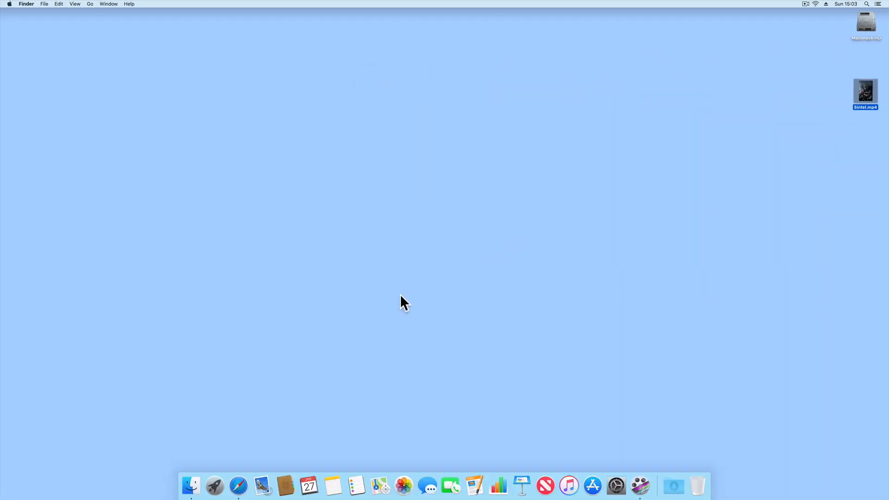
# Load 192.168.1.2:5000/video in Safari, sign in as 'mr mees', and decline saving the password
pyautogui.click(238, 486)
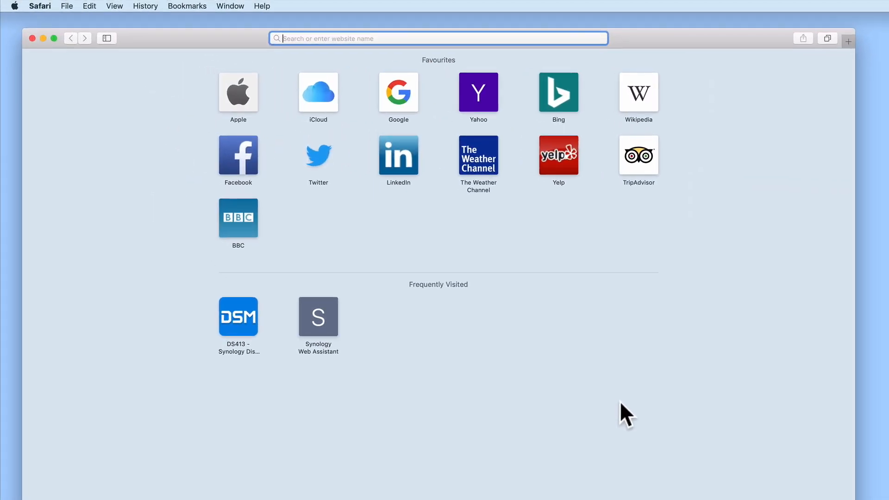
pyautogui.write('192.168.1.2:5000')
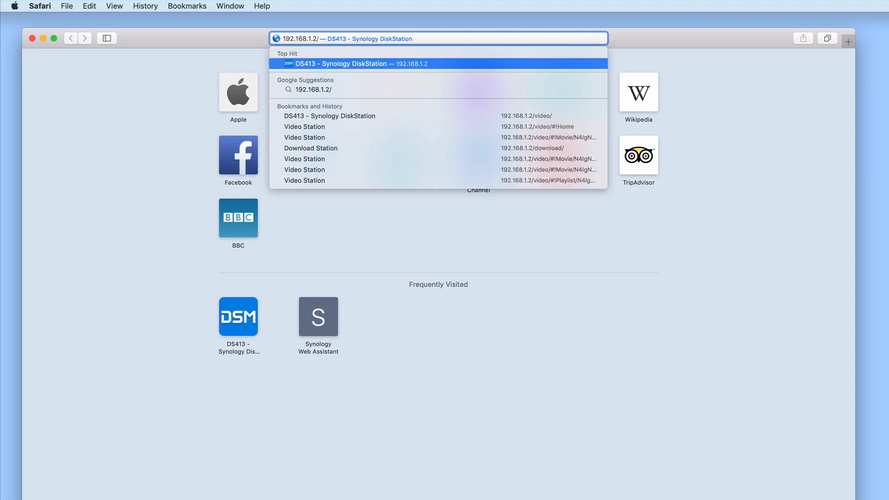
pyautogui.write('video')
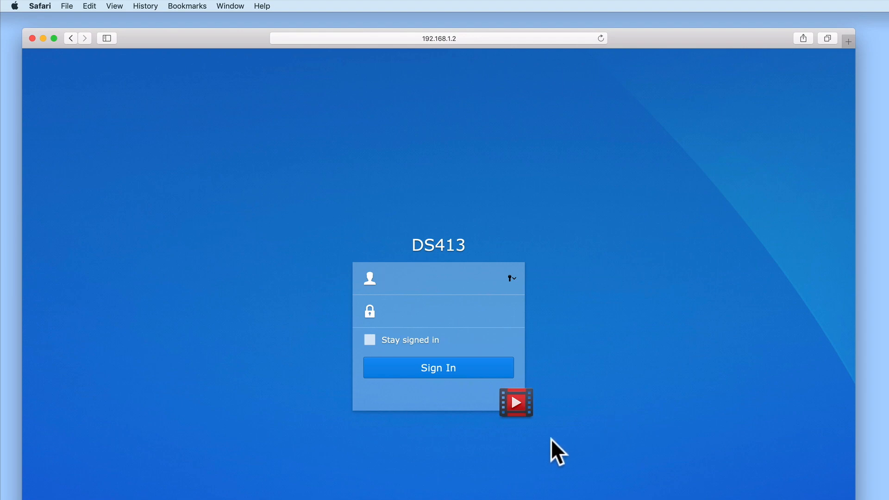
pyautogui.moveTo(525, 408)
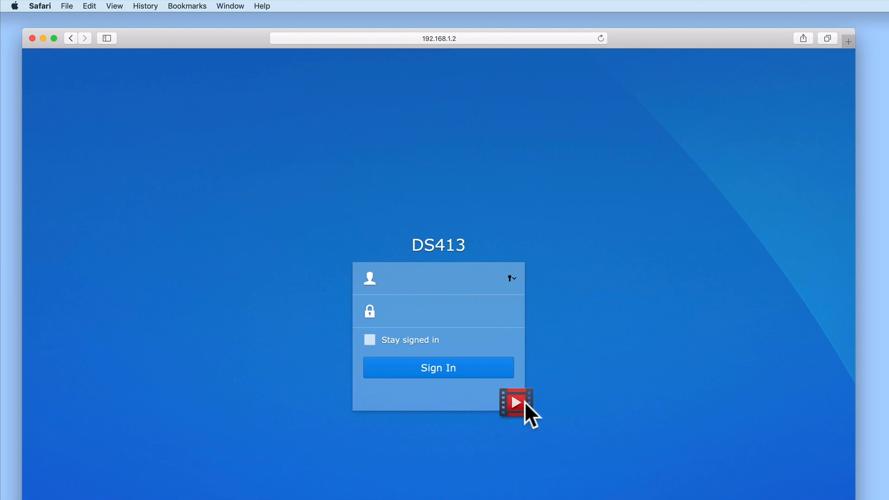
pyautogui.moveTo(549, 295)
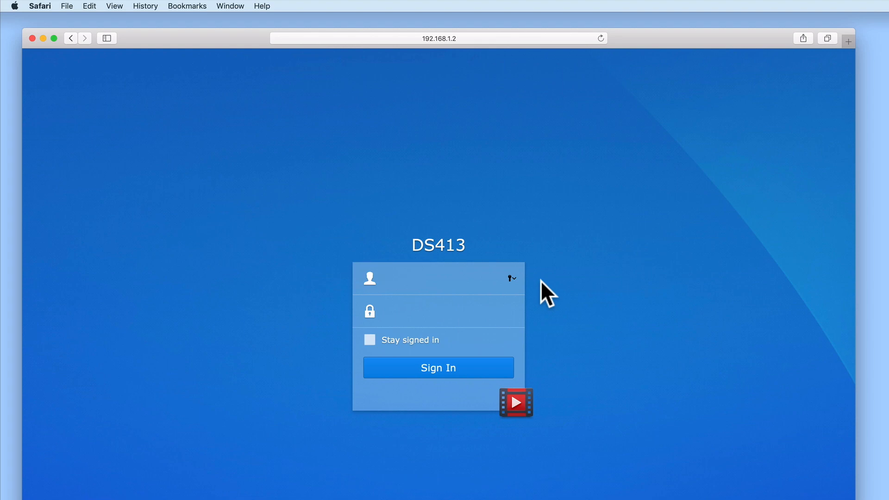
pyautogui.write('mr meeseeks')
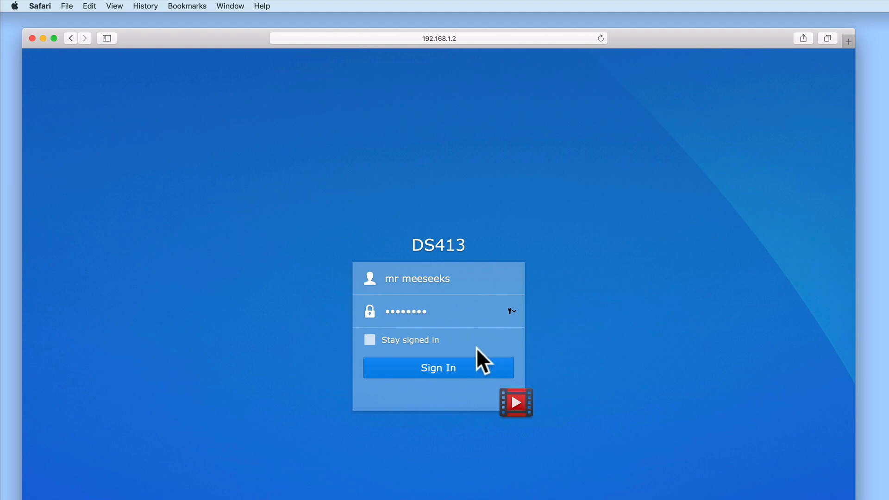
pyautogui.click(437, 367)
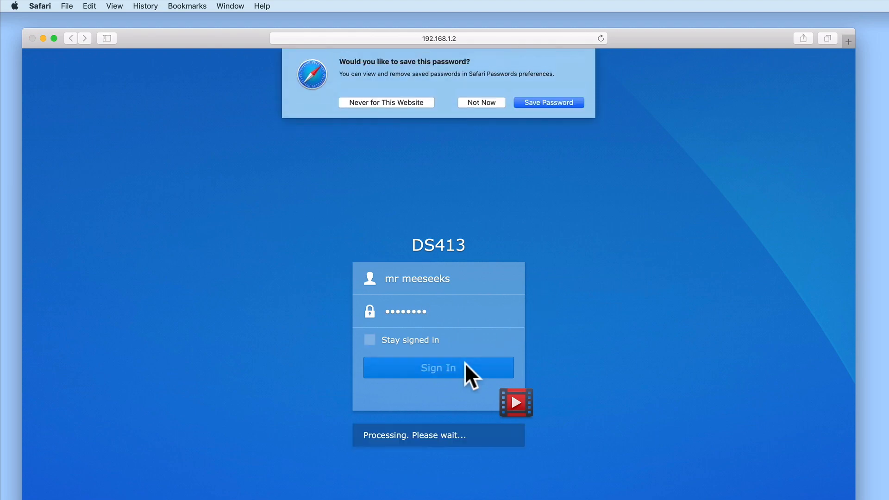
pyautogui.click(480, 102)
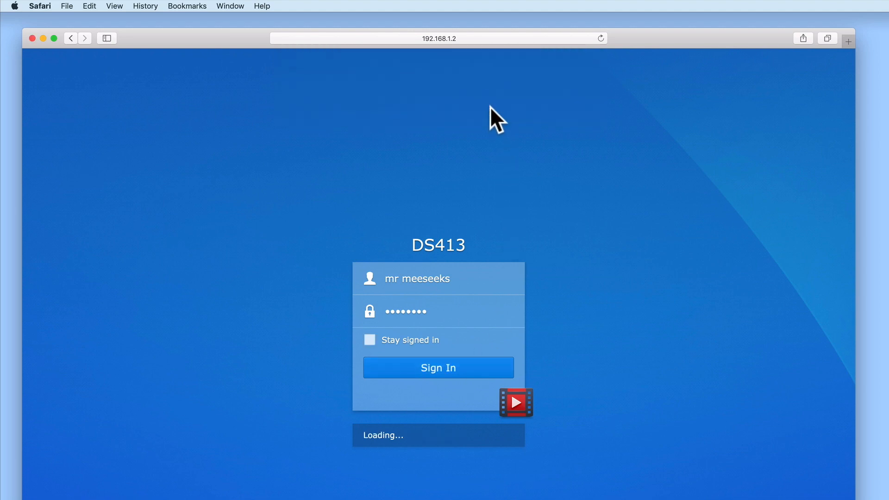
pyautogui.click(437, 367)
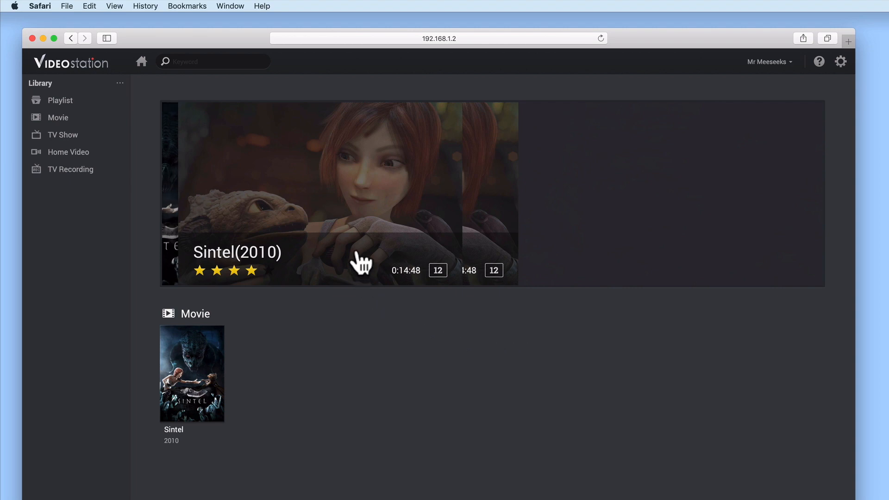
pyautogui.moveTo(361, 218)
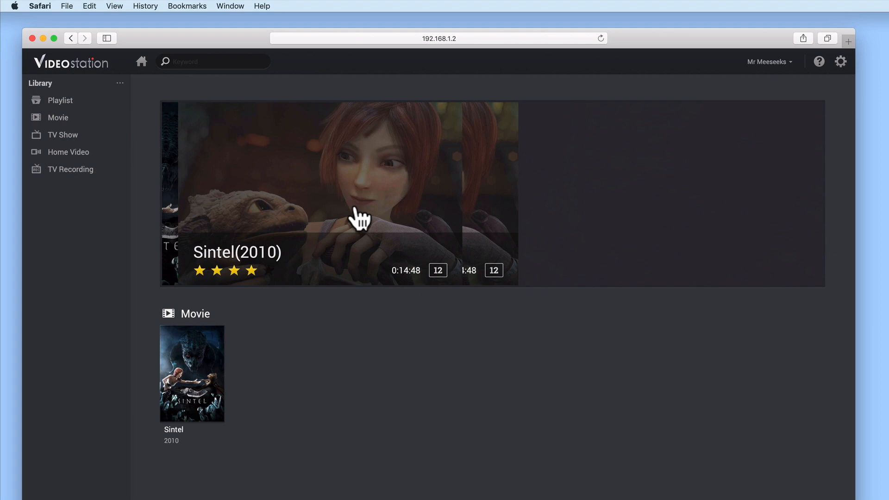
pyautogui.moveTo(192, 374)
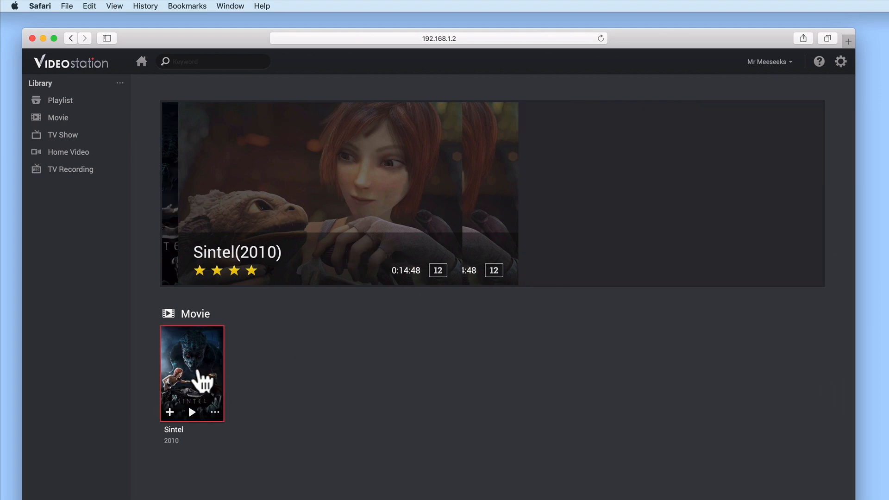
# Open Sintel's details from the Movie section on the home page
pyautogui.click(191, 374)
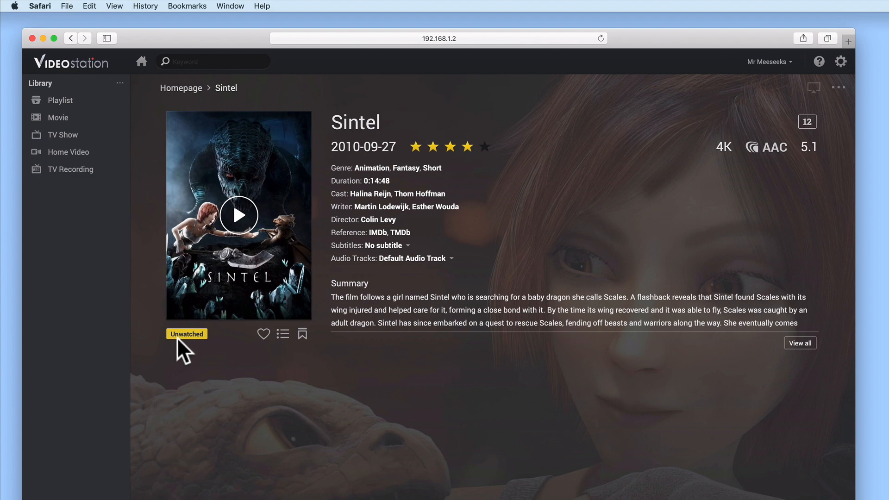
pyautogui.moveTo(325, 331)
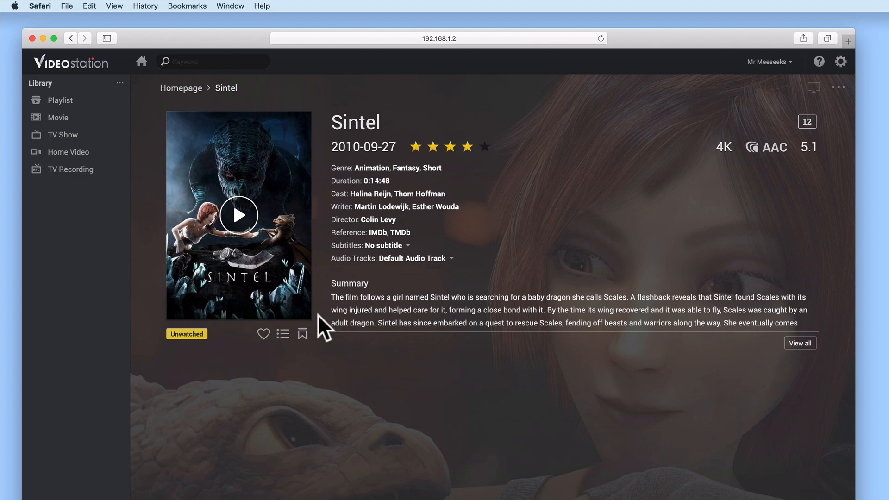
pyautogui.moveTo(454, 181)
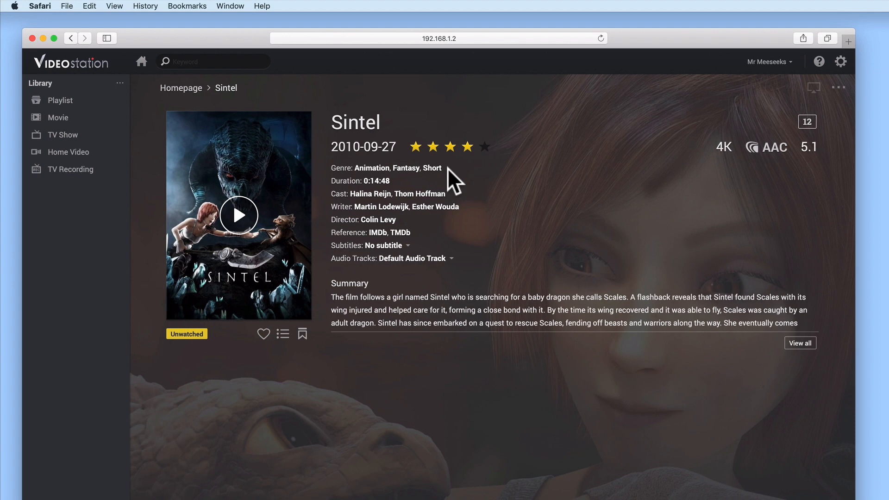
pyautogui.moveTo(463, 201)
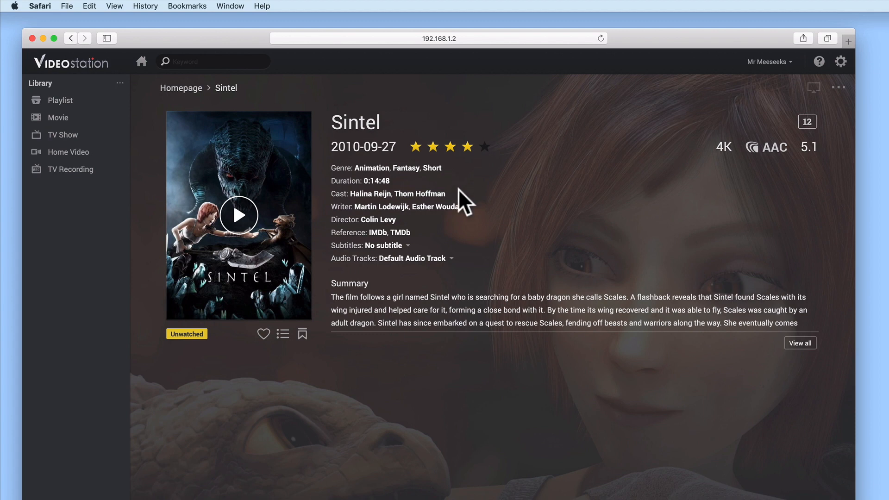
pyautogui.moveTo(480, 222)
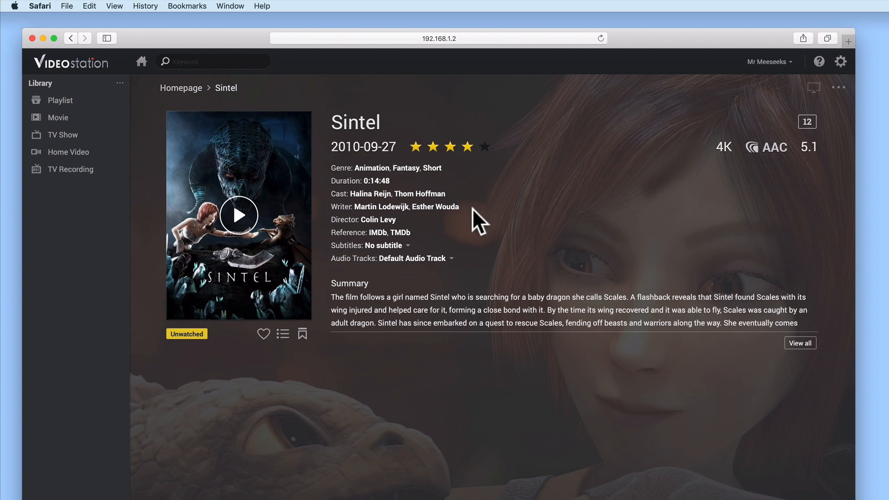
pyautogui.moveTo(463, 247)
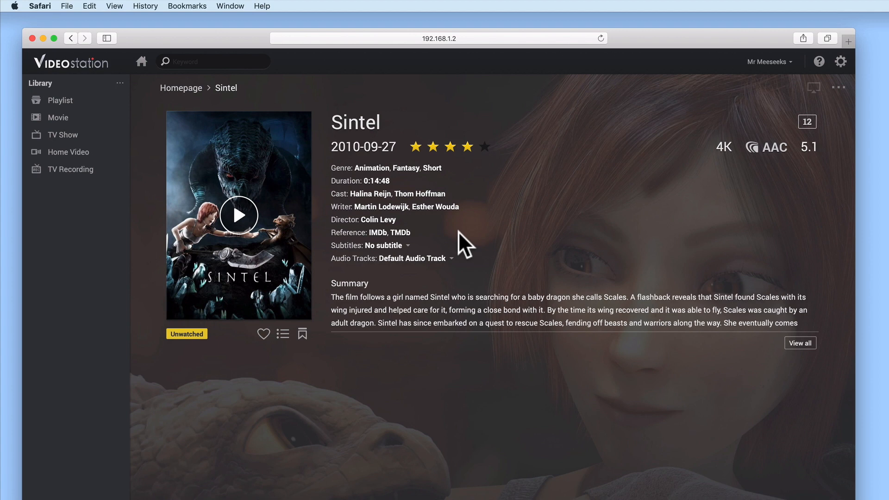
pyautogui.moveTo(812, 354)
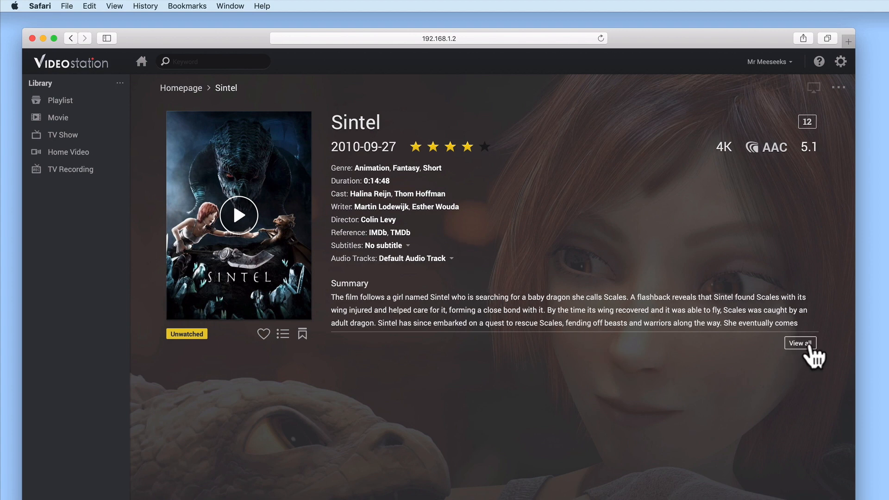
# Expand and collapse Sintel's summary, then start playback from its poster
pyautogui.click(800, 343)
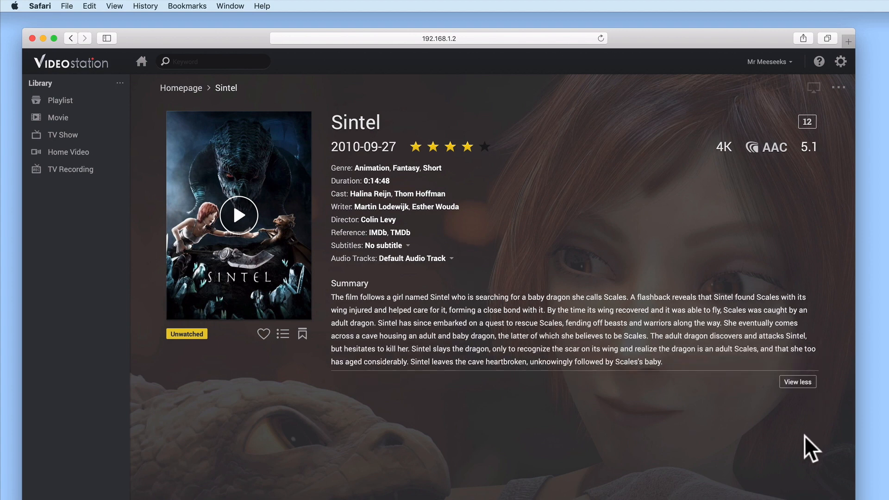
pyautogui.click(796, 381)
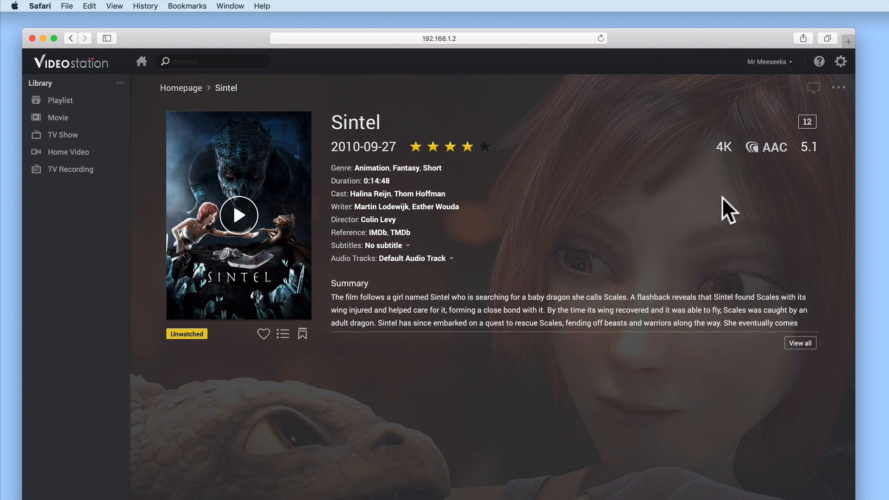
pyautogui.moveTo(765, 167)
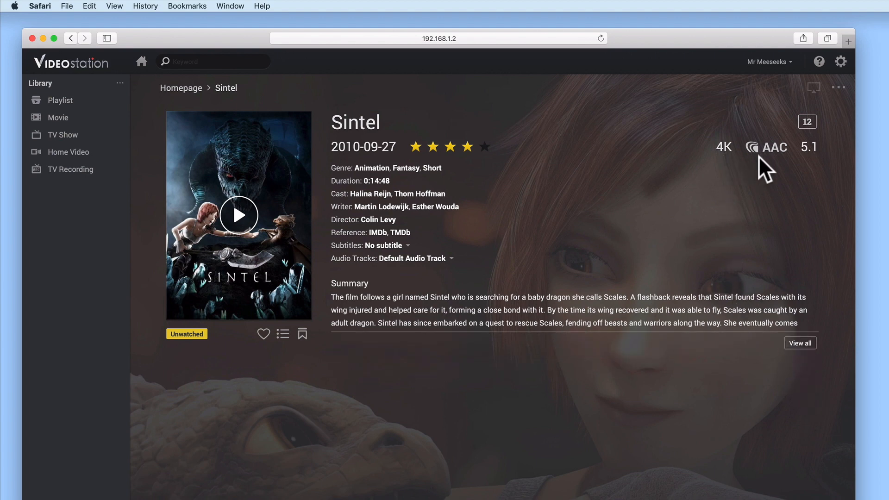
pyautogui.moveTo(816, 170)
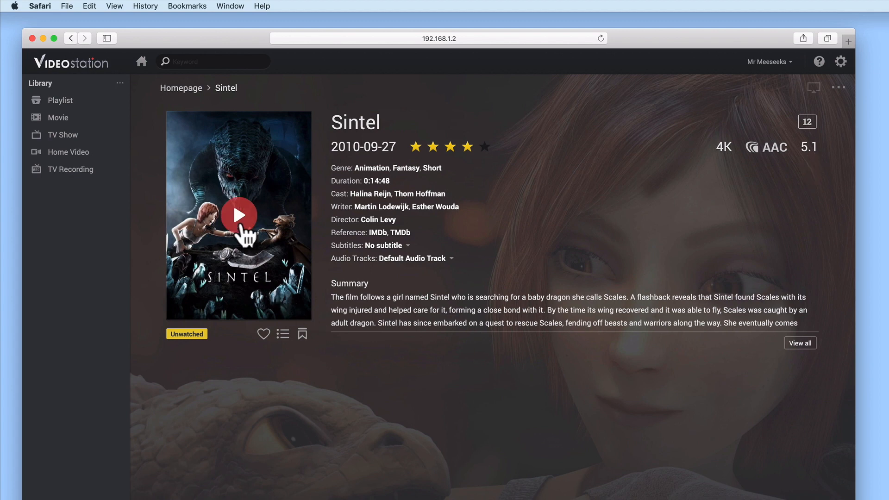
pyautogui.click(238, 214)
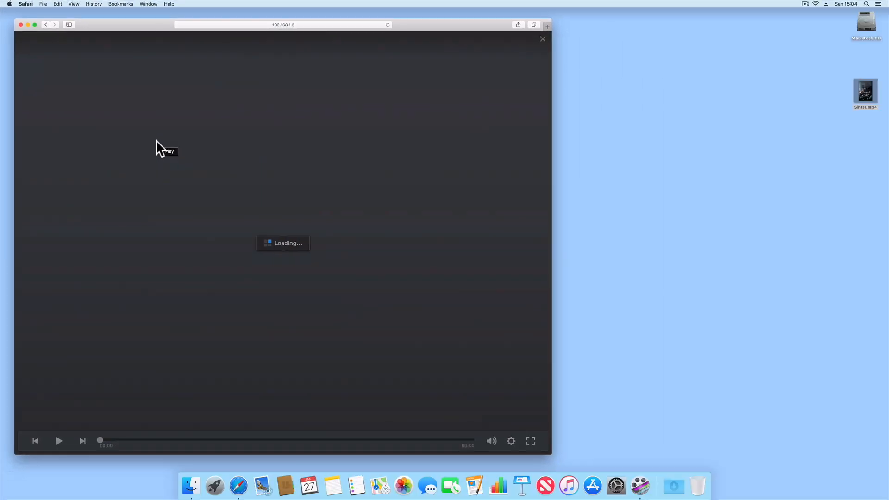
pyautogui.moveTo(408, 346)
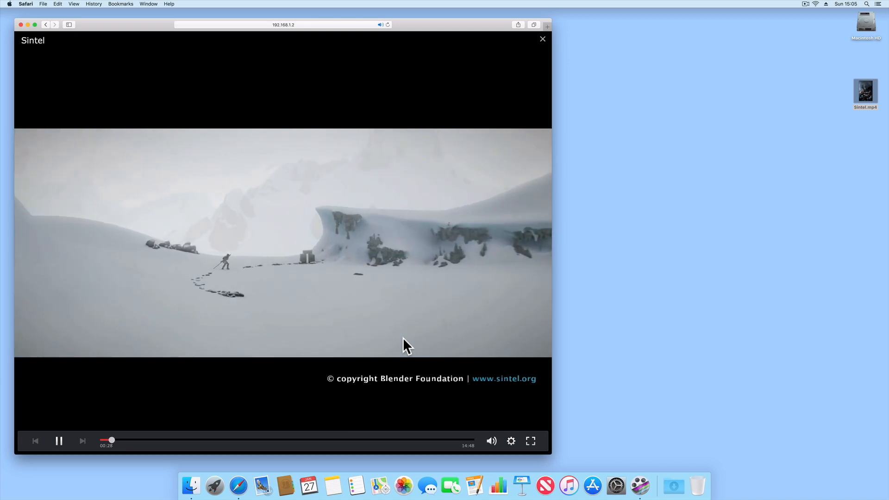
# Seek Sintel ahead to around 09:47 on the progress bar
pyautogui.click(530, 440)
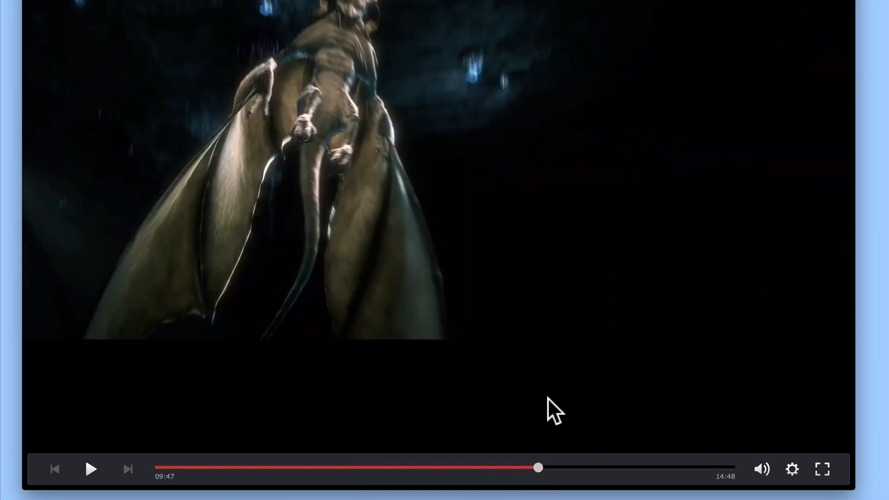
pyautogui.moveTo(748, 482)
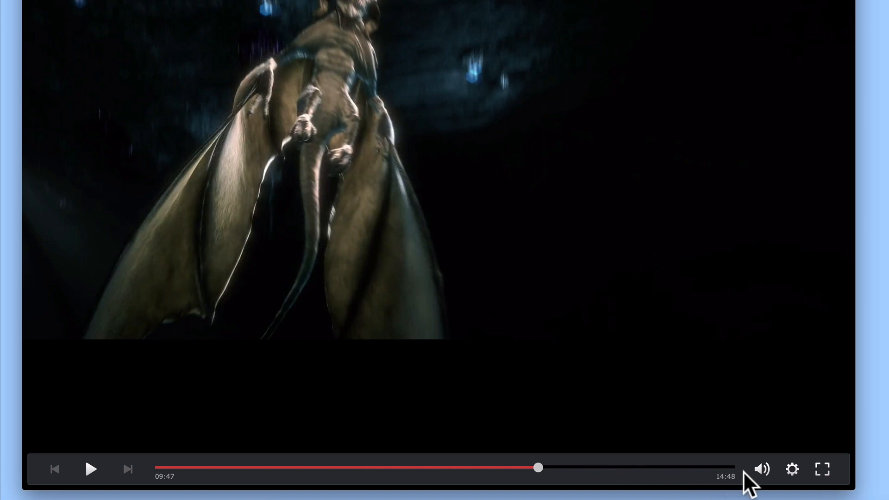
pyautogui.click(793, 469)
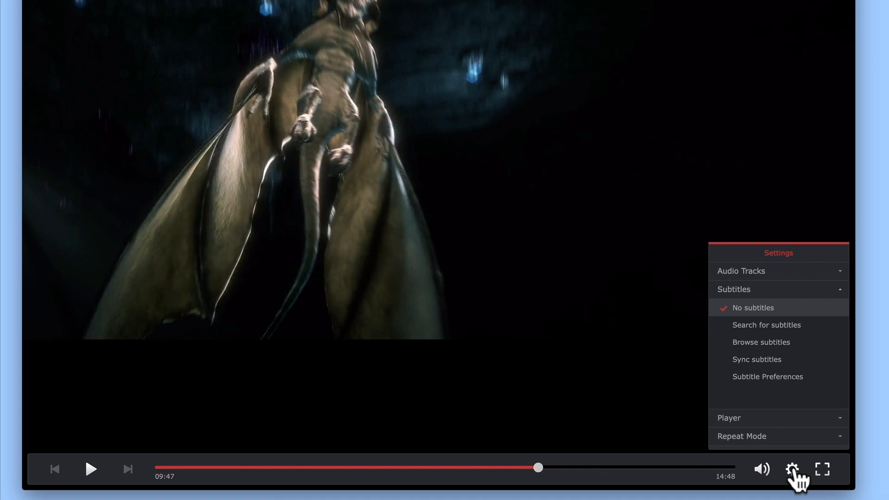
pyautogui.click(741, 271)
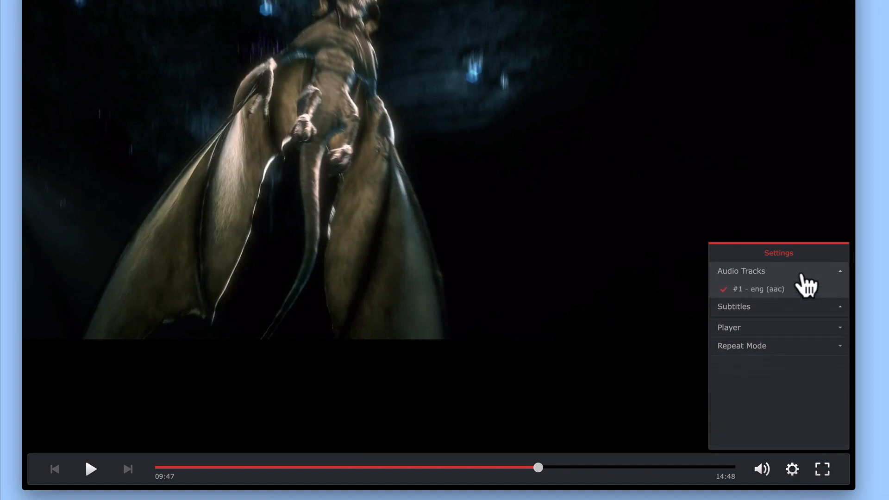
pyautogui.click(741, 271)
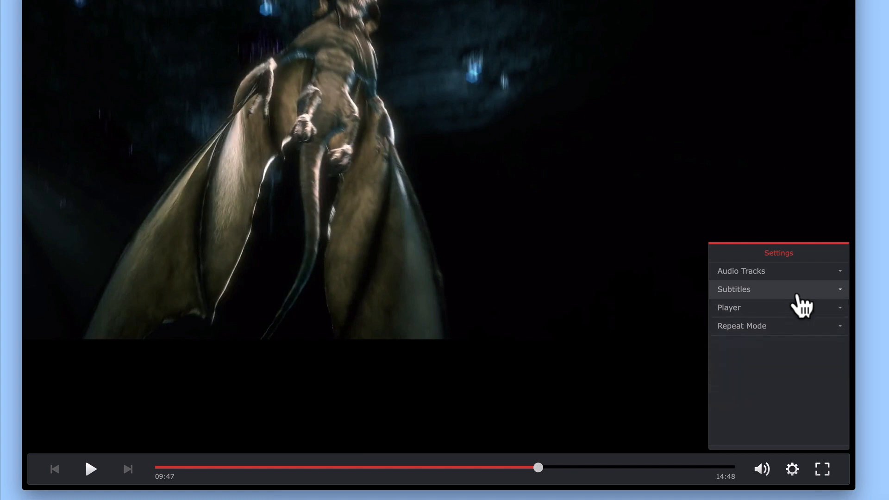
pyautogui.click(778, 308)
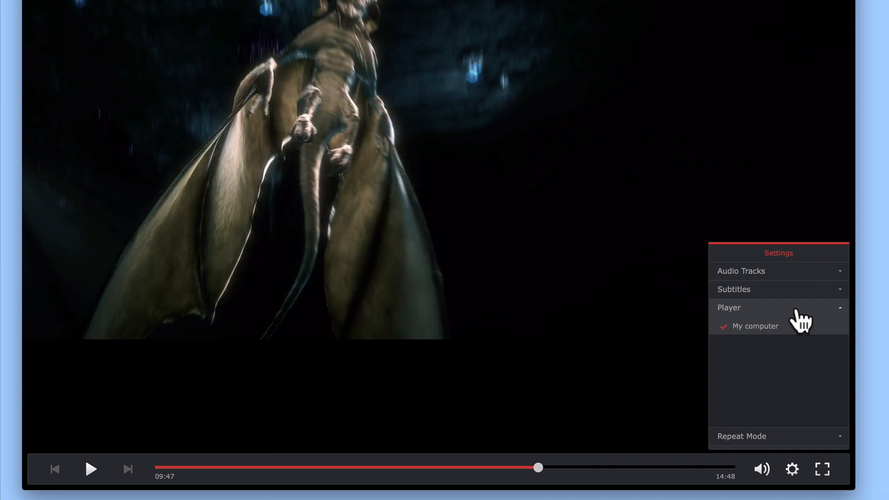
pyautogui.click(728, 307)
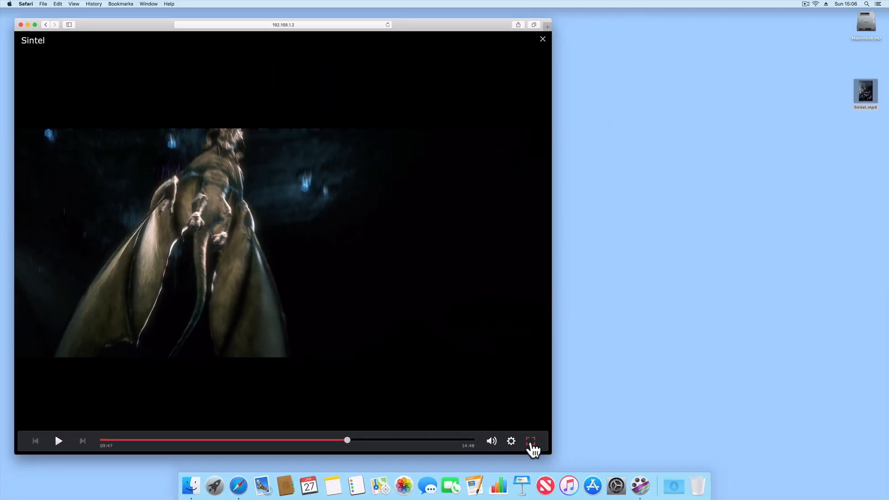
pyautogui.click(531, 441)
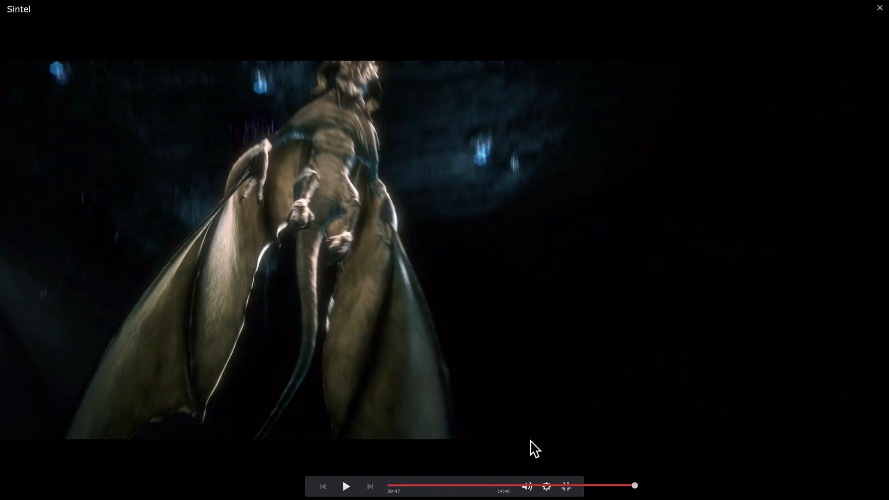
pyautogui.moveTo(566, 489)
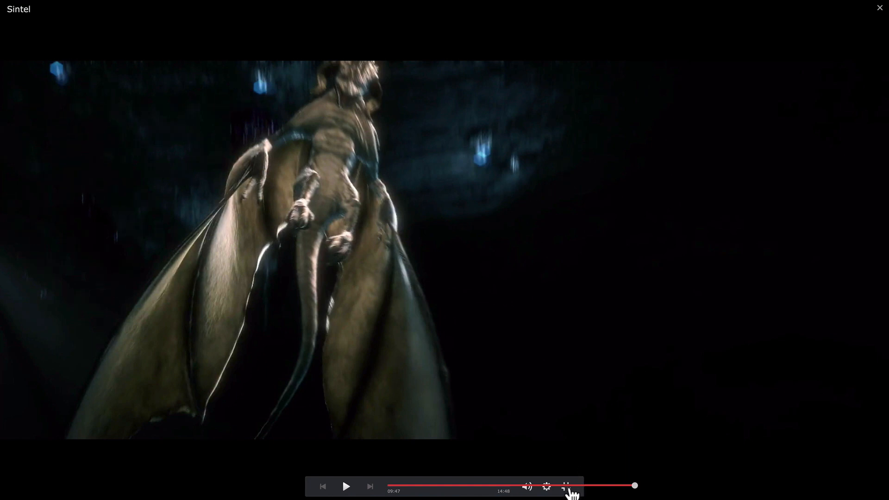
pyautogui.click(569, 486)
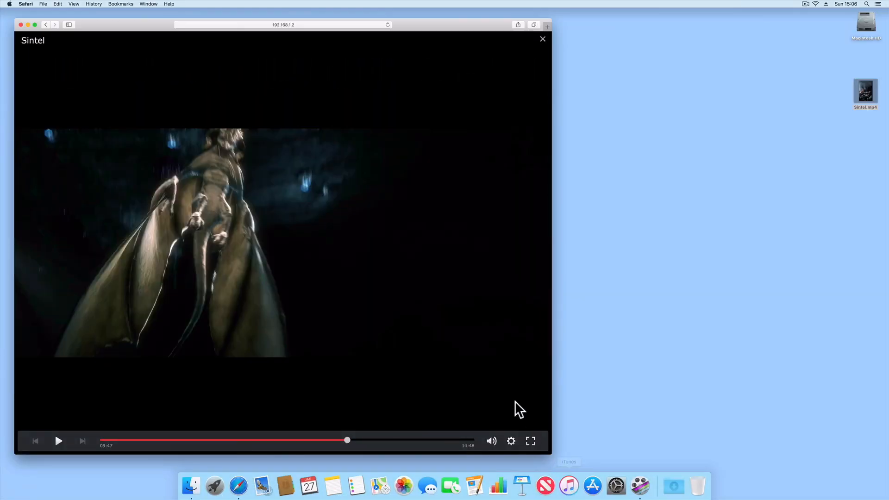
pyautogui.moveTo(495, 372)
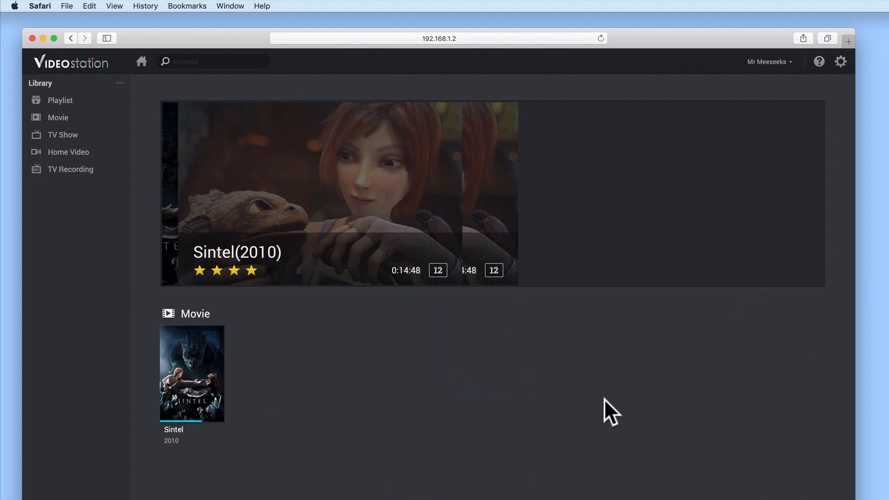
pyautogui.moveTo(743, 322)
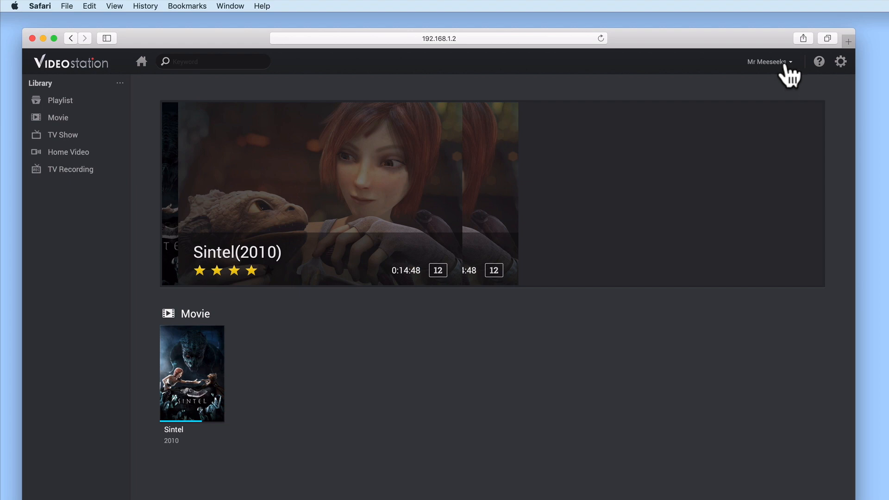
# Open the user name dropdown to show About and Logout
pyautogui.click(767, 62)
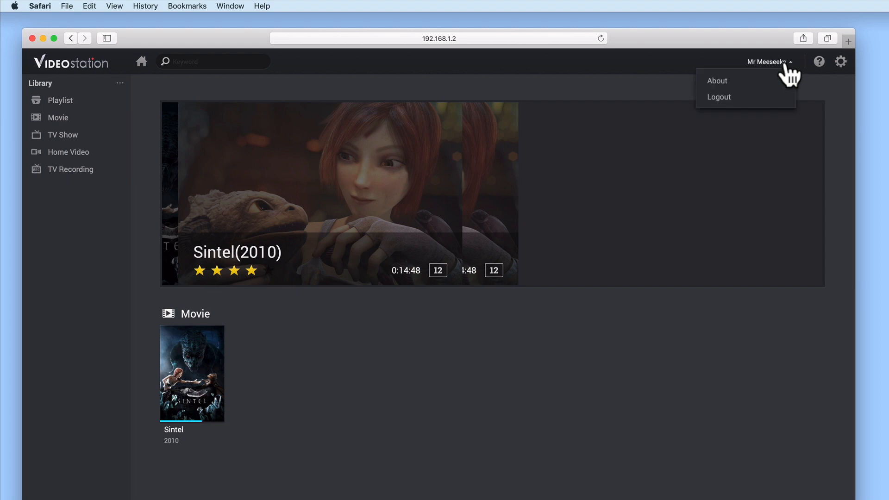